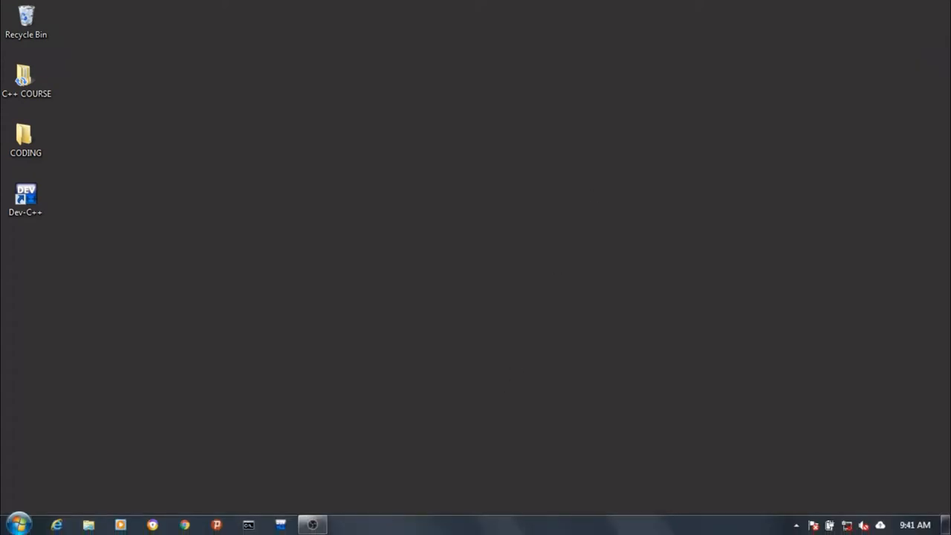
mouse_move(320, 525)
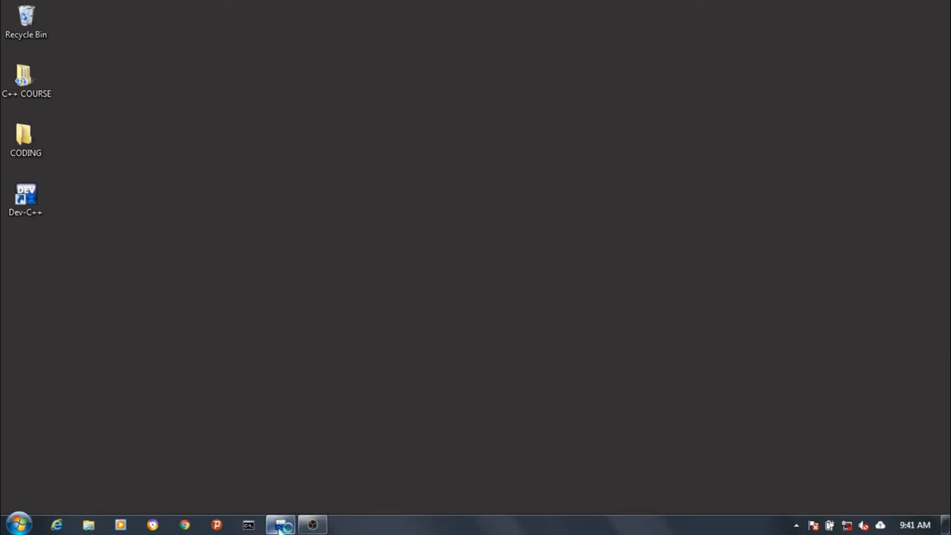
- Bring up Dev-C++ and browse the File and Code menus, ending back on File's New options
left_click(280, 523)
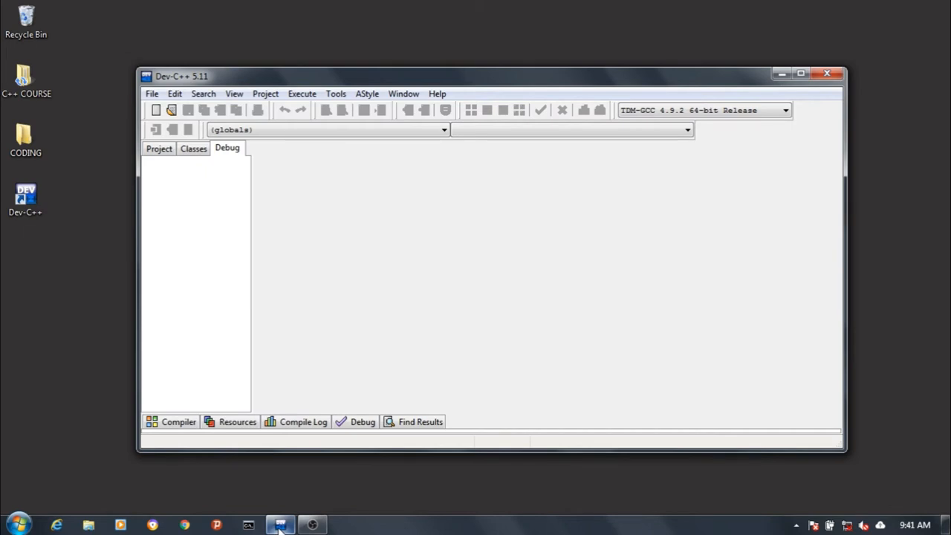
mouse_move(382, 365)
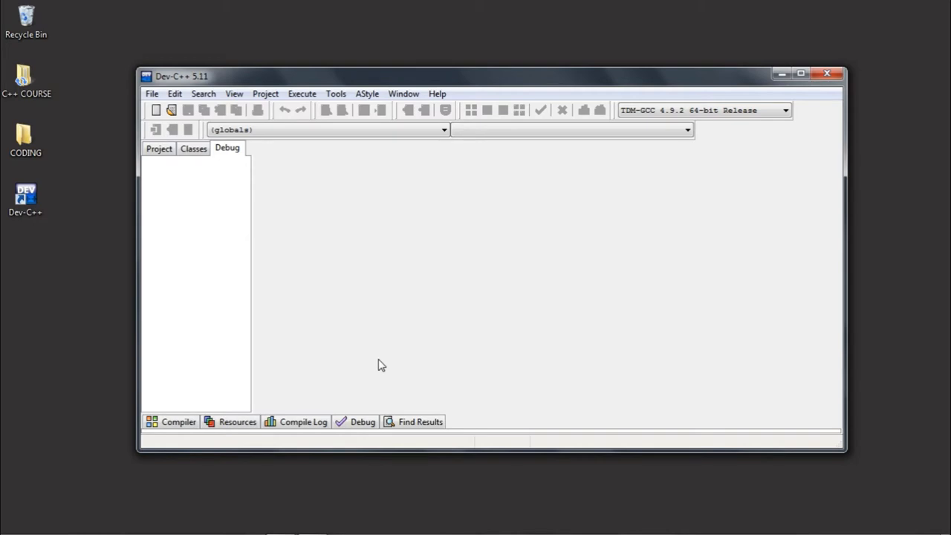
left_click(152, 94)
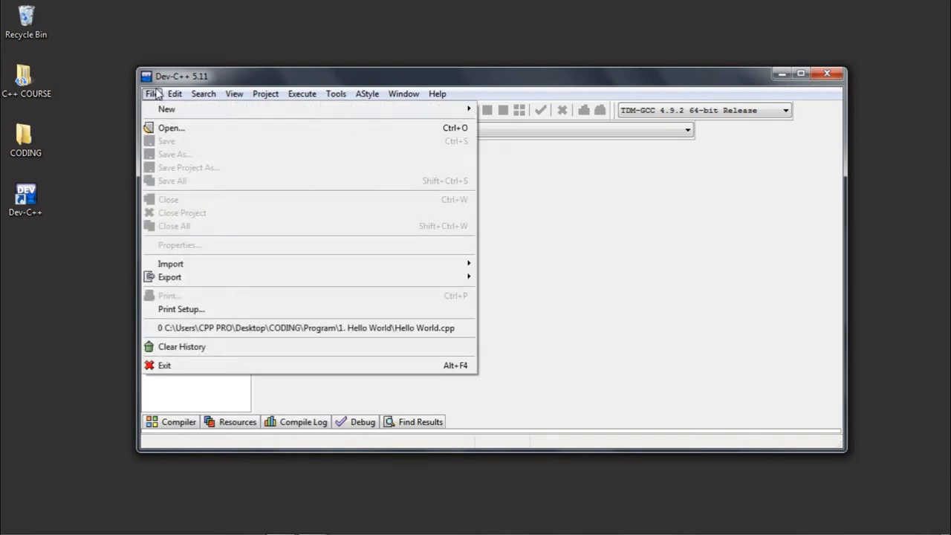
left_click(366, 93)
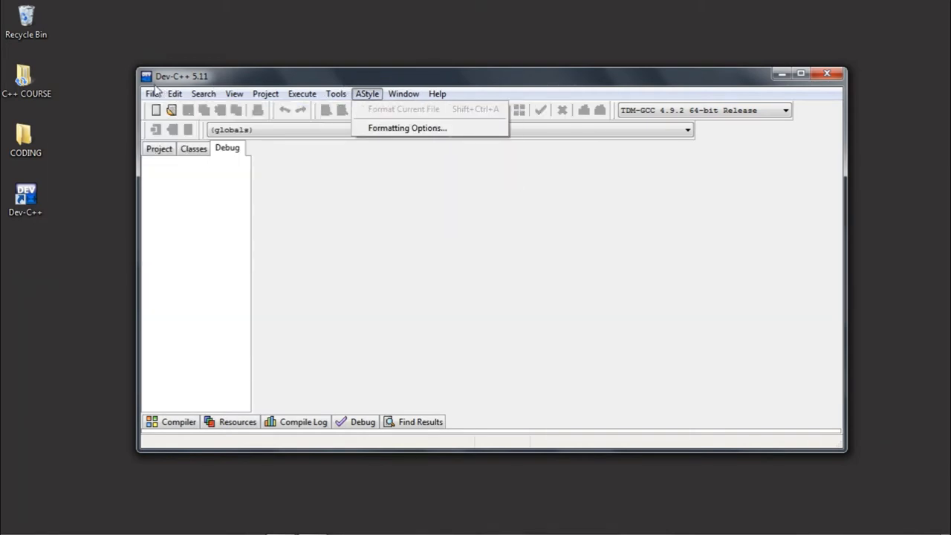
left_click(151, 94)
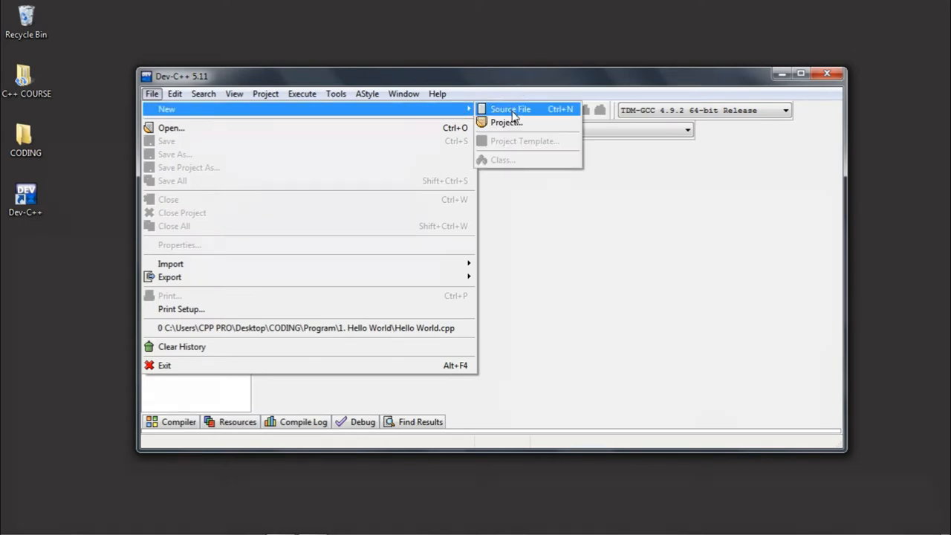
- Create a new source file and write #include <iostream> on its first line
left_click(510, 108)
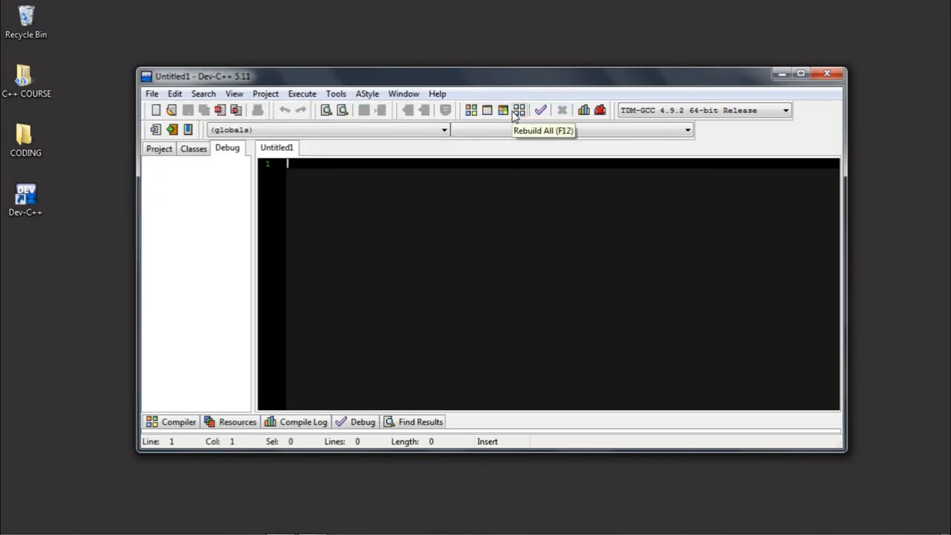
mouse_move(491, 201)
type("#inclu")
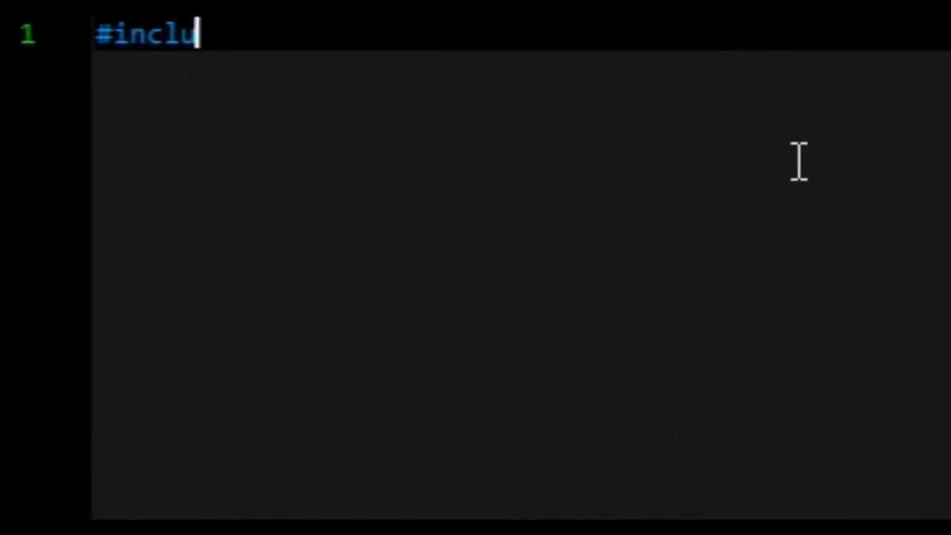
type("de <io>")
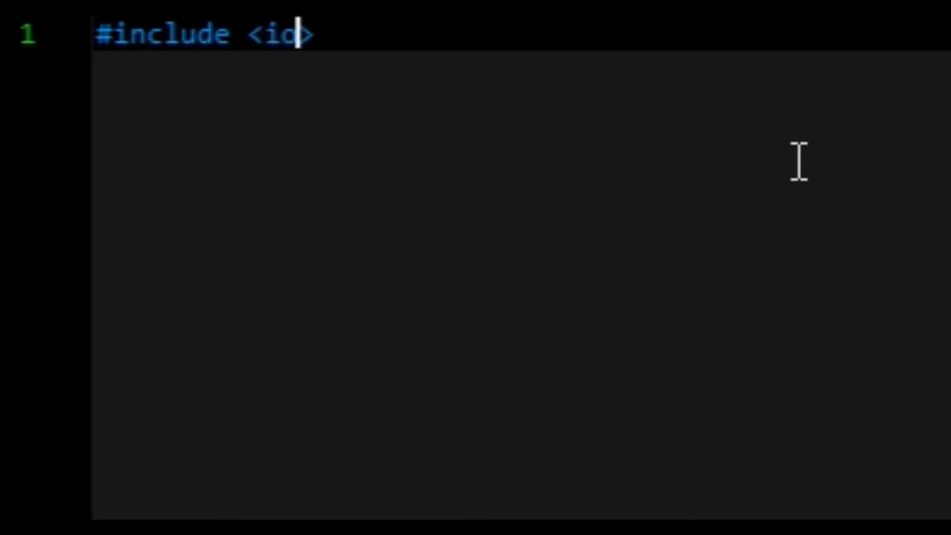
type("stream")
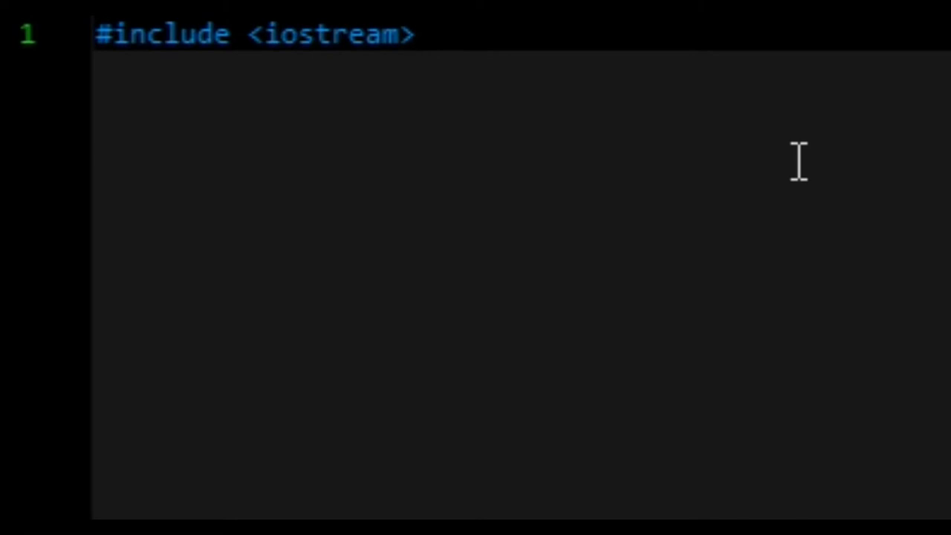
- Add 'using namespace std;' on line 2 with a blank line after it
key("Enter")
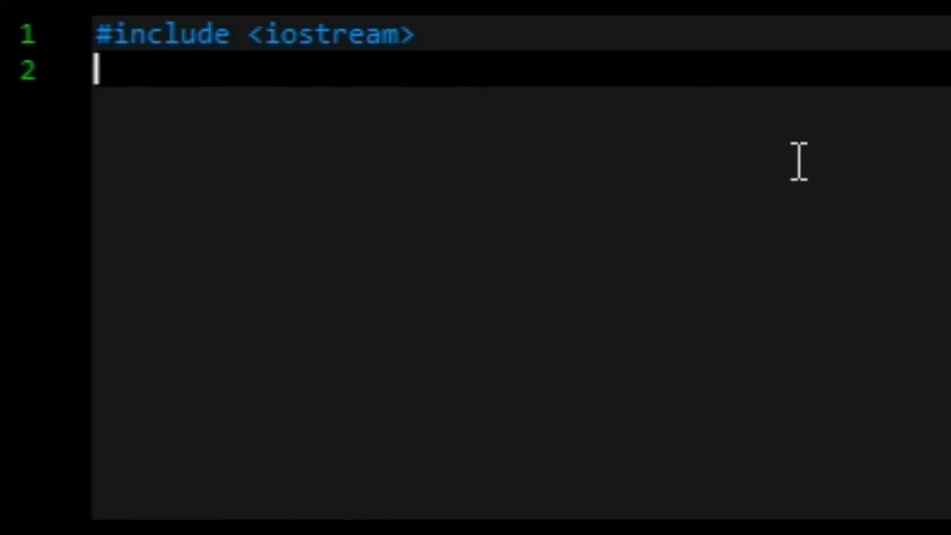
type("usi")
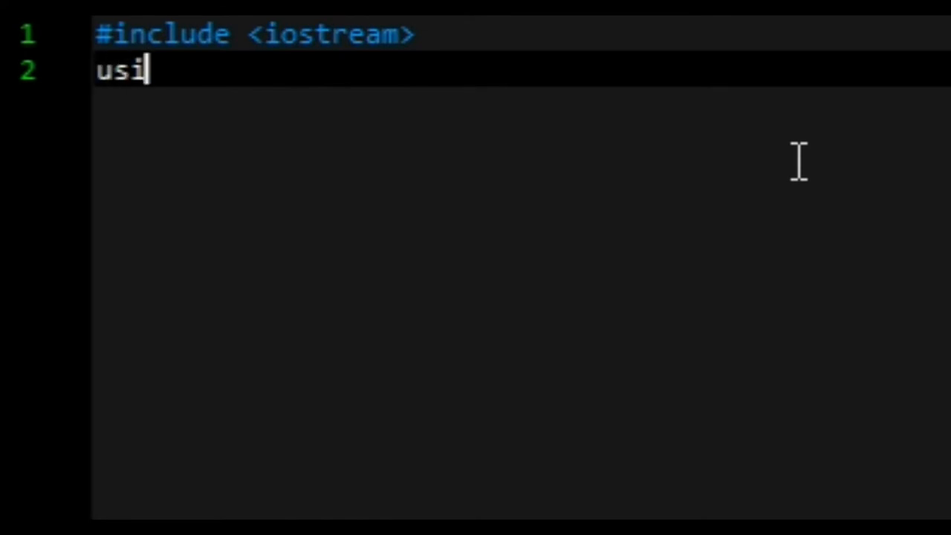
type("ng namespa")
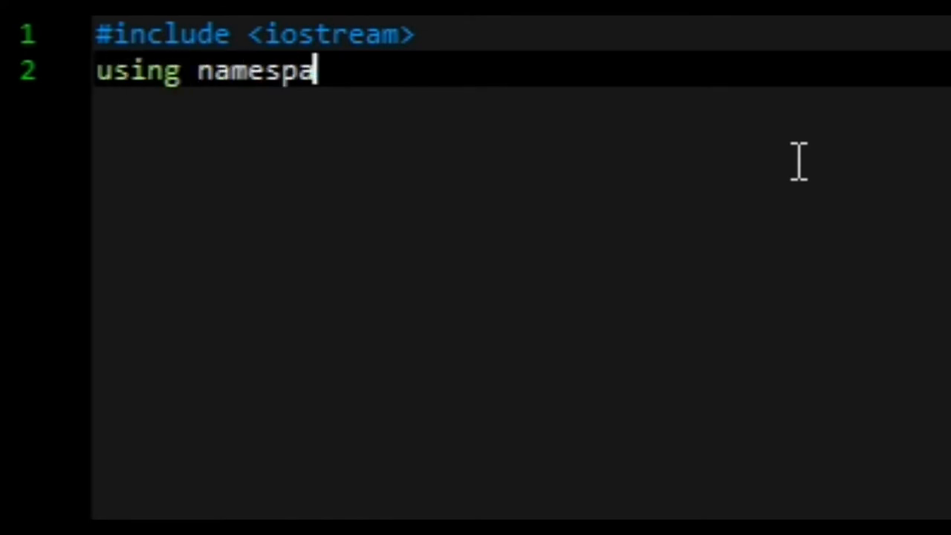
type("ce st")
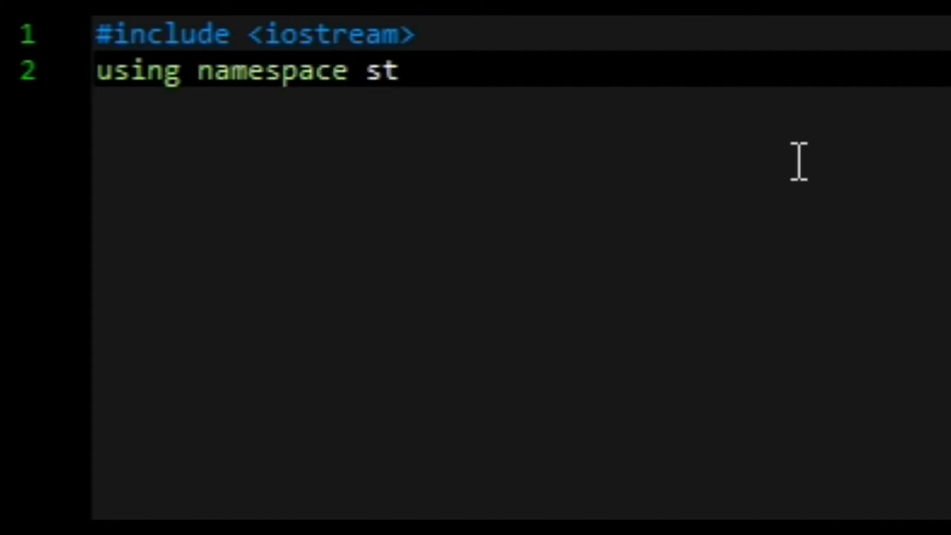
type("d")
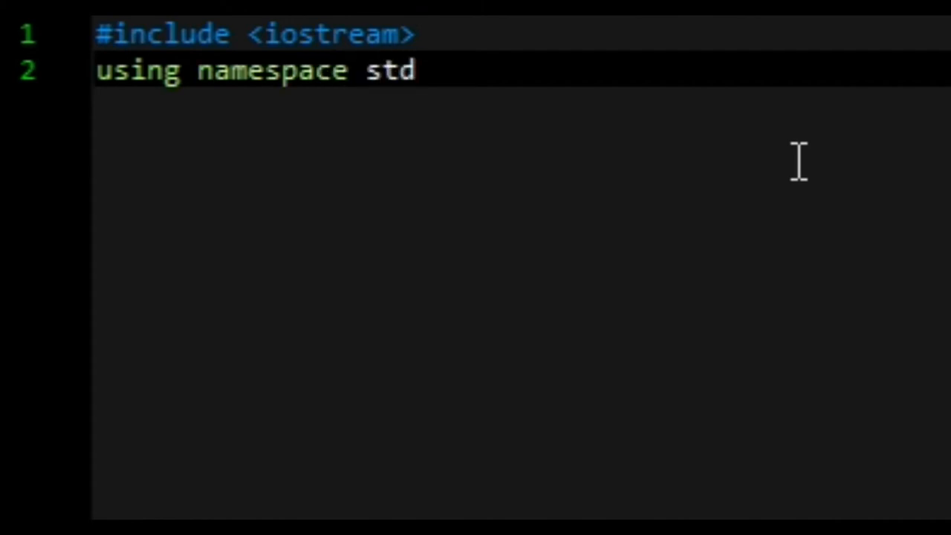
type(";")
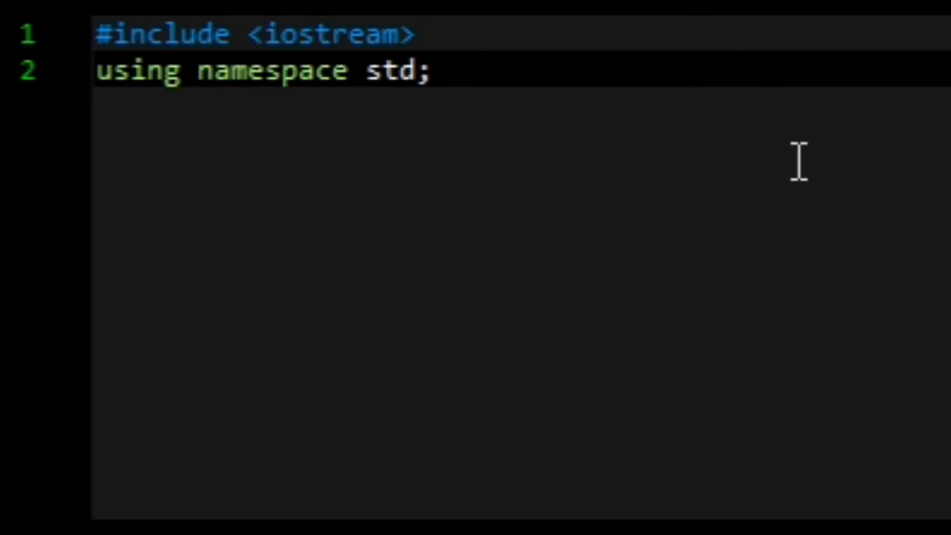
key("Enter")
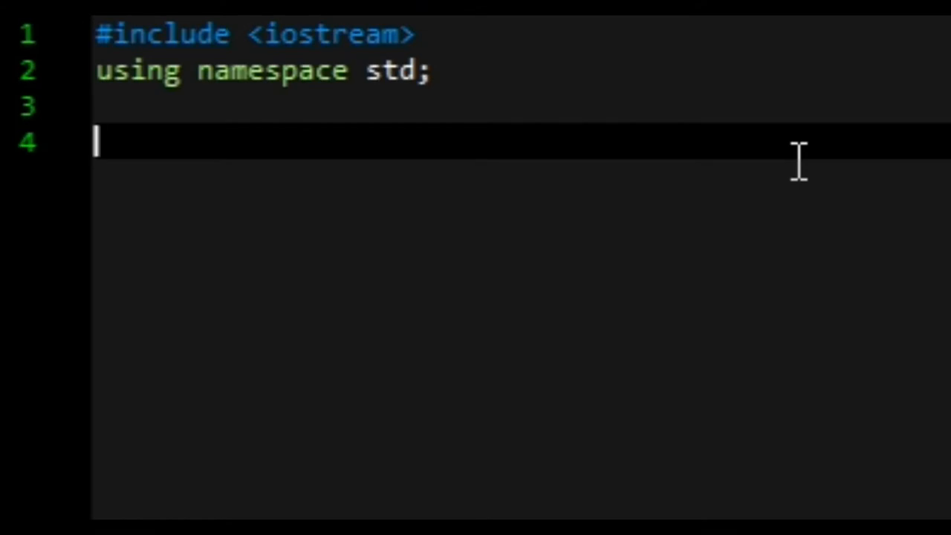
- Write 'int main ()' followed by braces with an empty line inside
type("i")
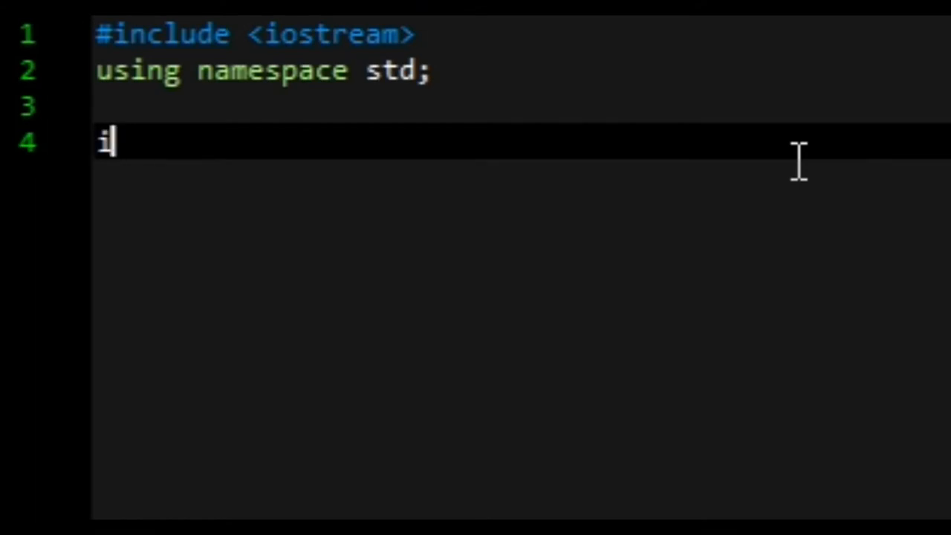
type("nt mai")
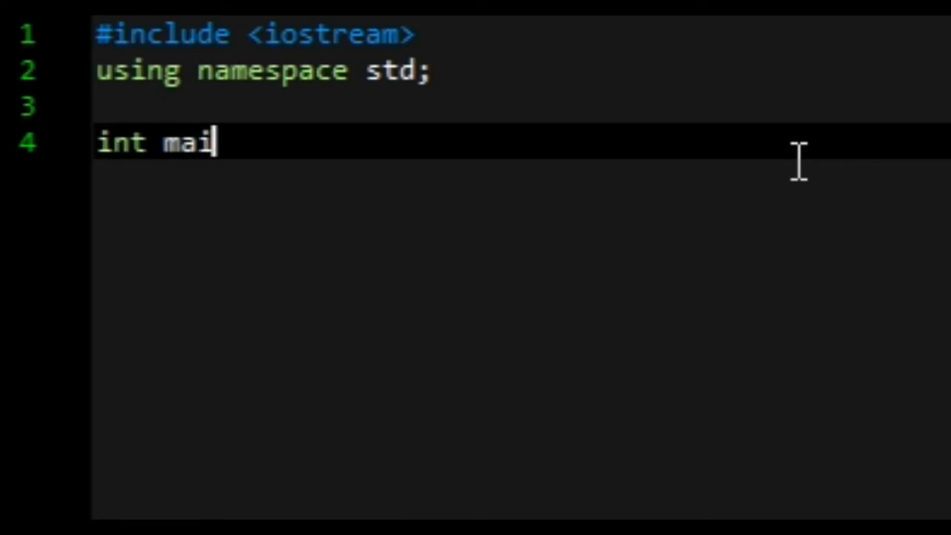
type("n")
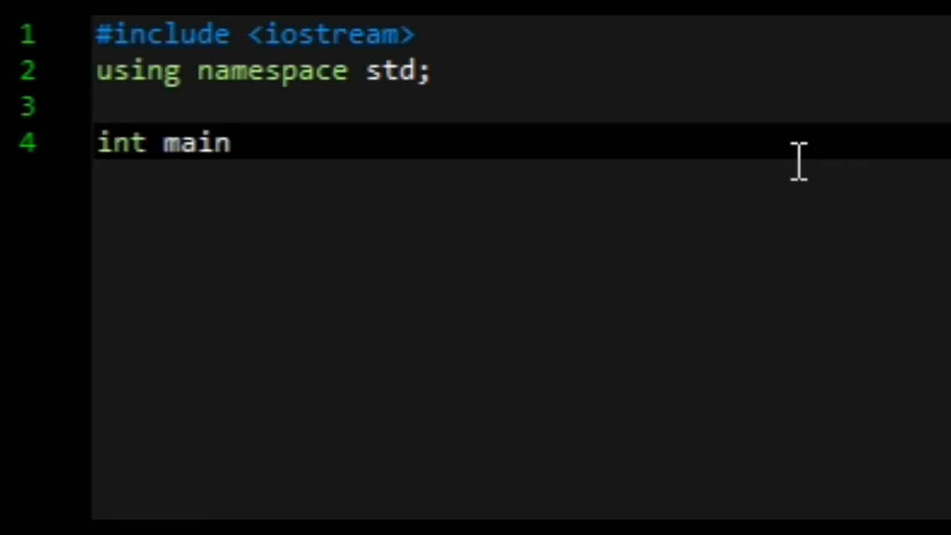
type("()")
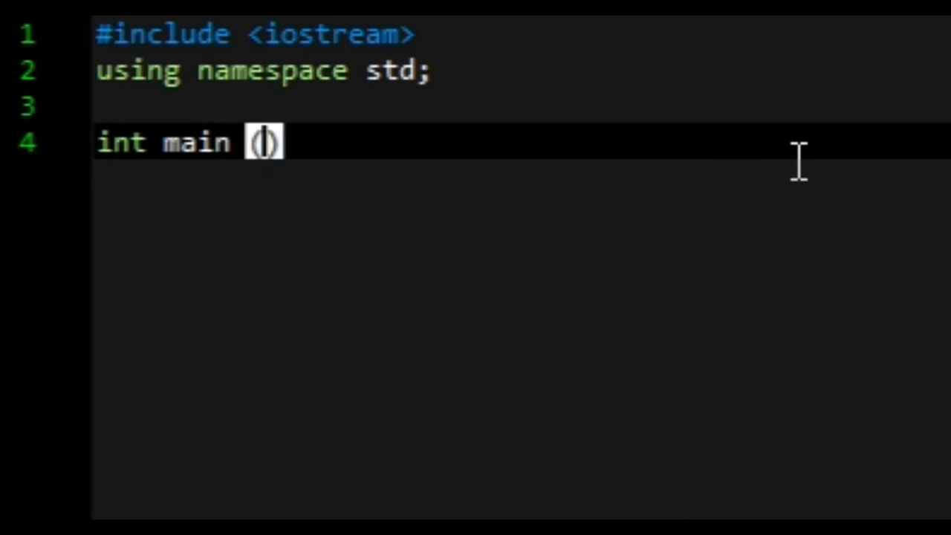
key("Enter")
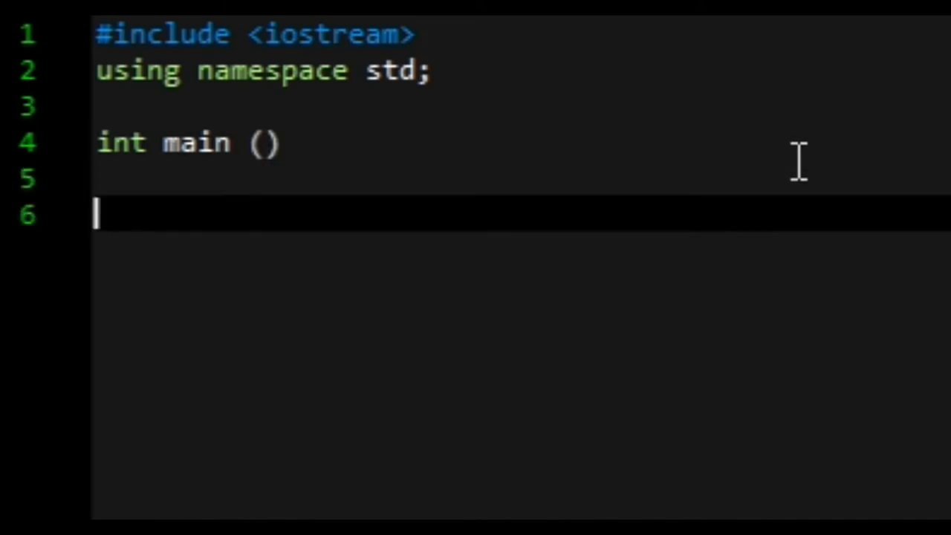
type("{")
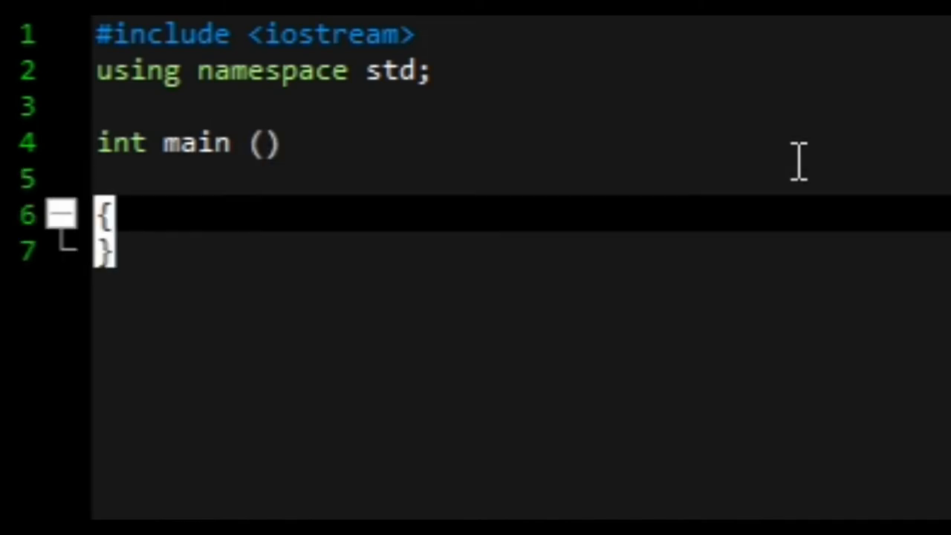
key("Enter")
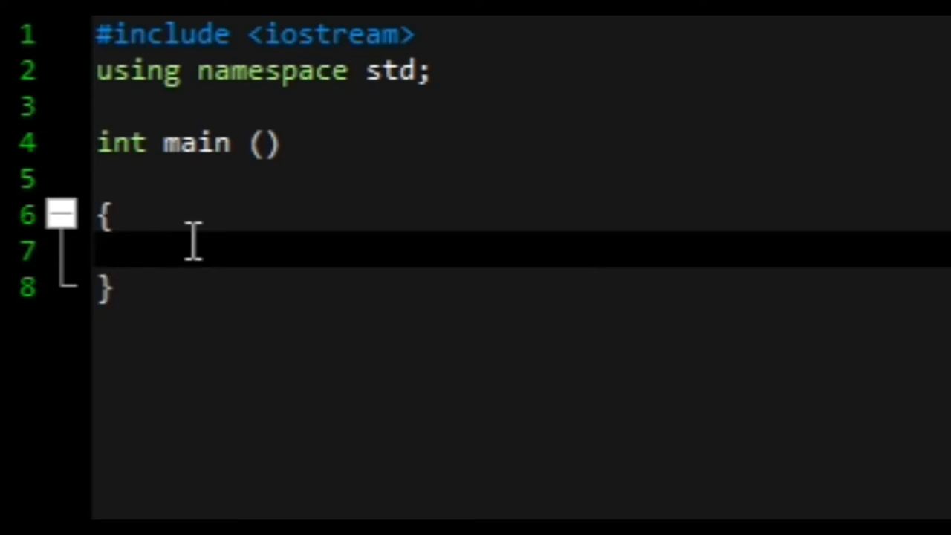
- Write cout << "Hellow World "; as the first statement inside main
key("Enter")
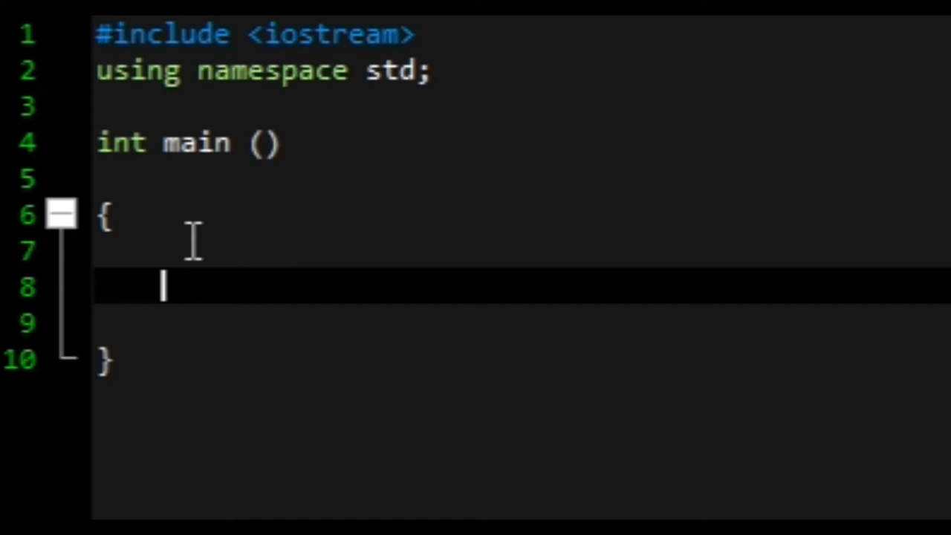
type("c")
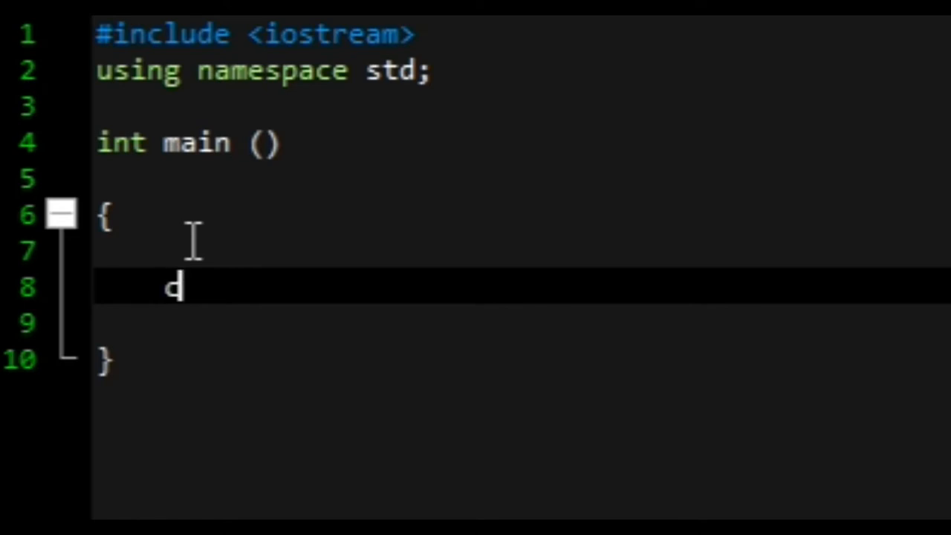
type("out")
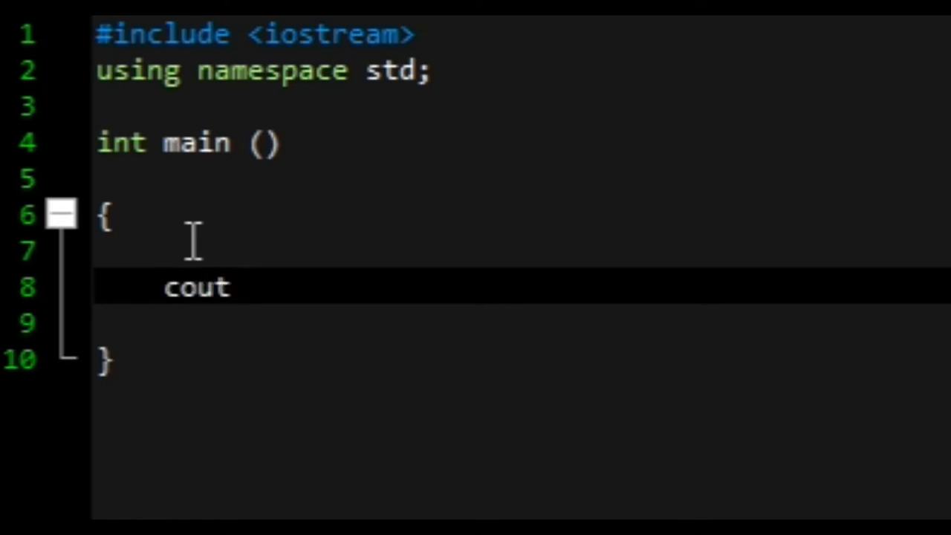
type("<< \"")
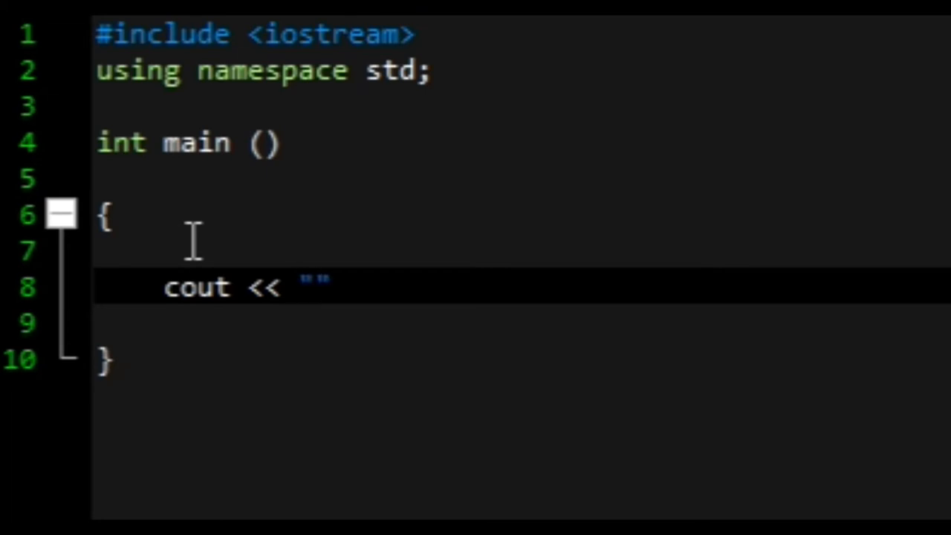
type("Hell")
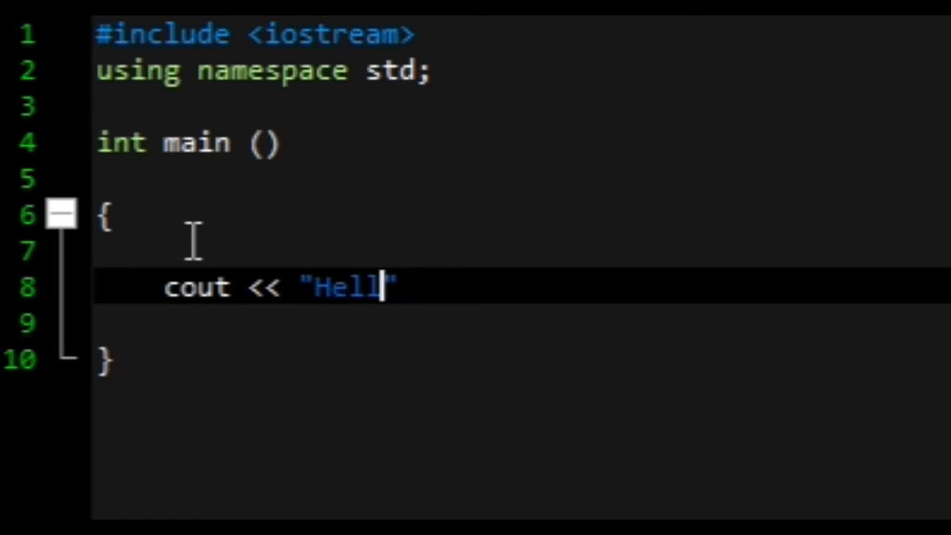
type("ow Wor")
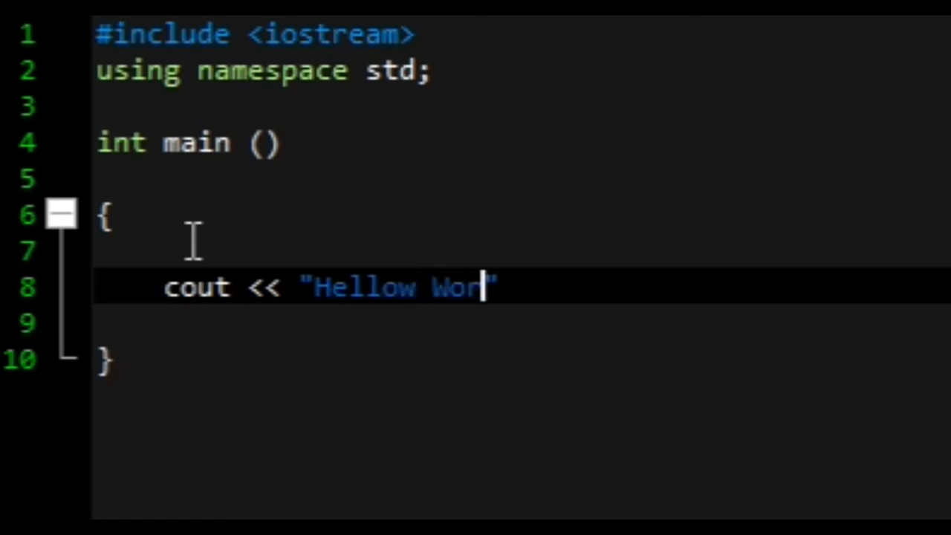
type("ld")
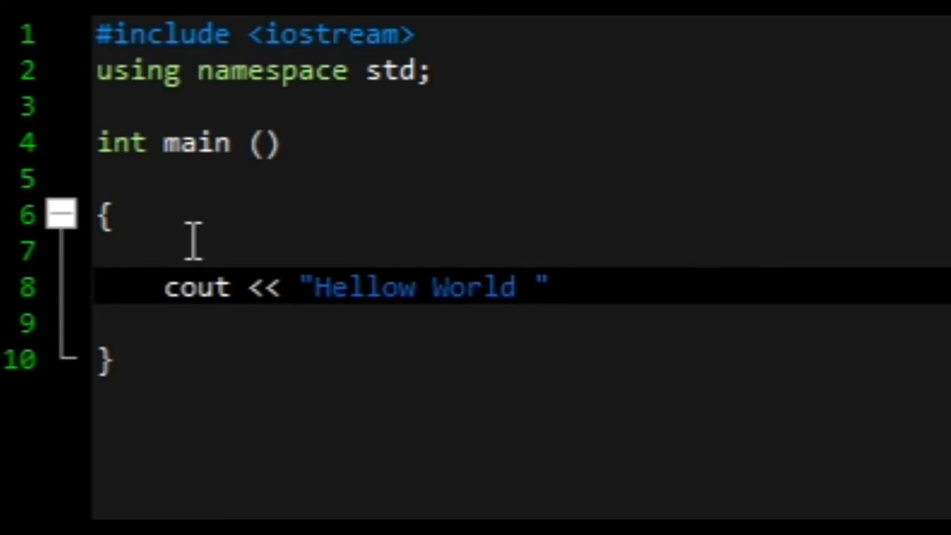
type(";")
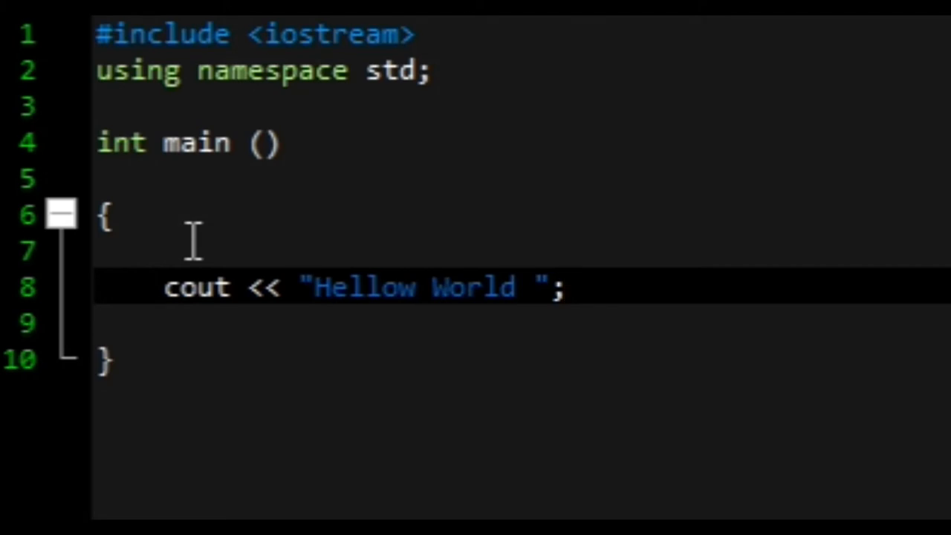
- Type 'return 0' below the cout statement
type("ret")
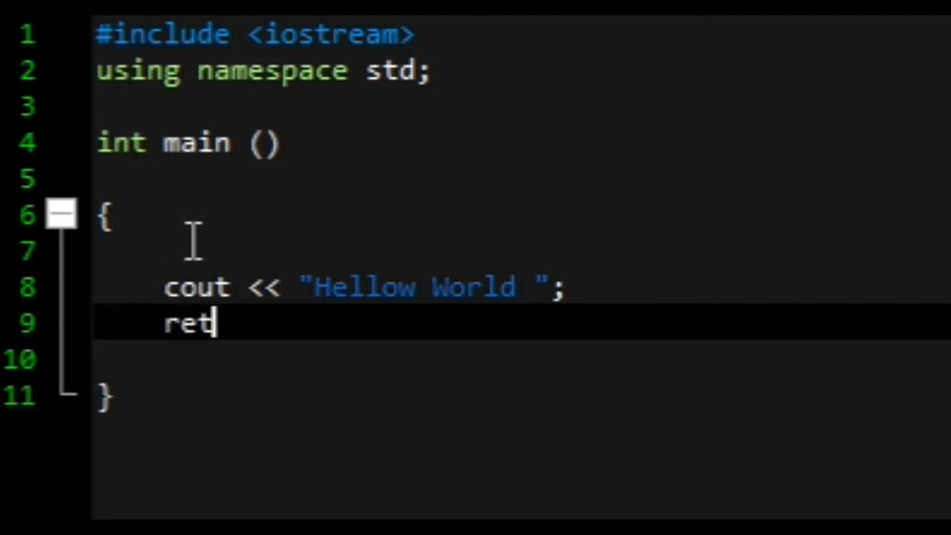
type("urn 0;")
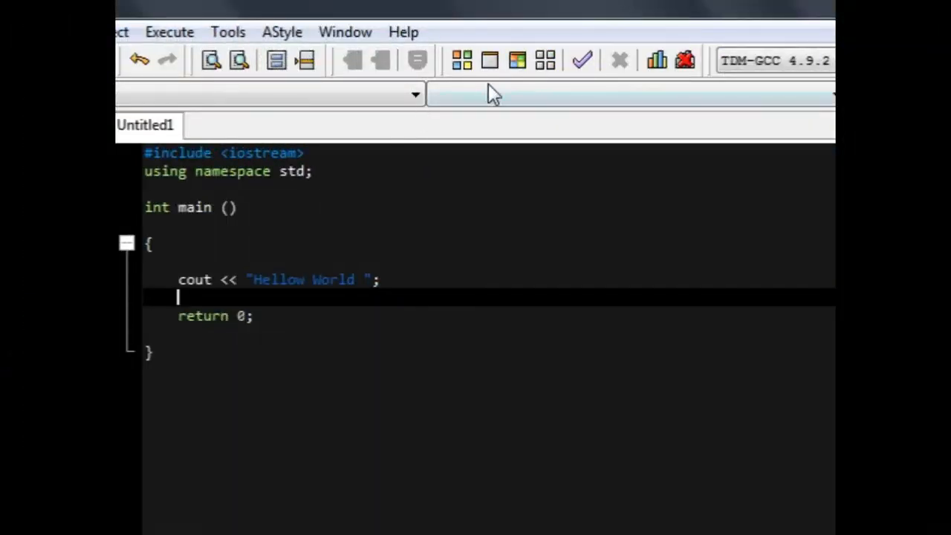
mouse_move(517, 61)
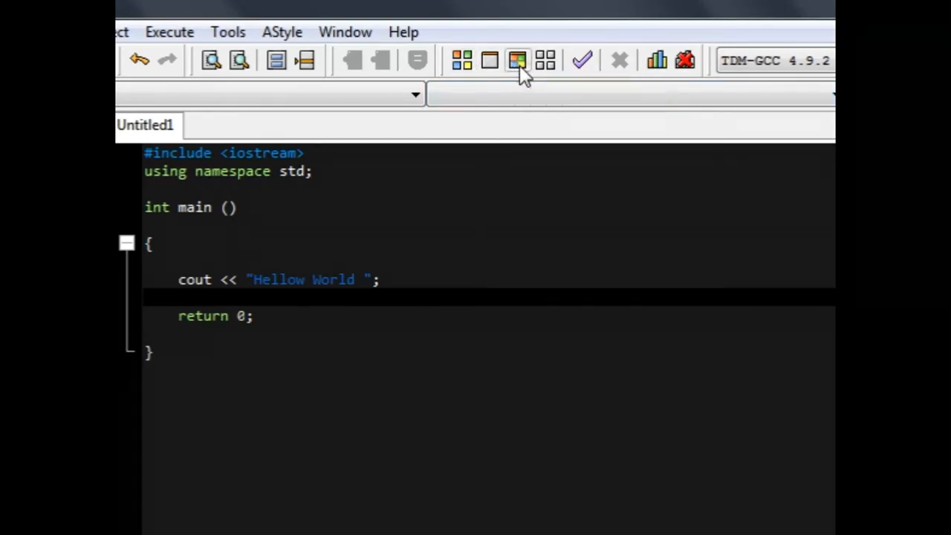
- Compile & Run, saving the source file as 'Hello' on the Desktop
left_click(515, 60)
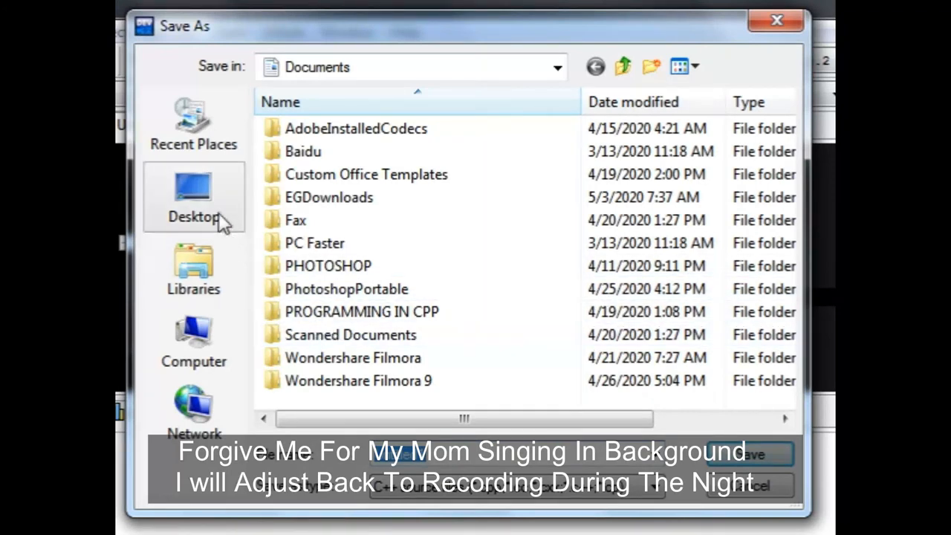
left_click(193, 193)
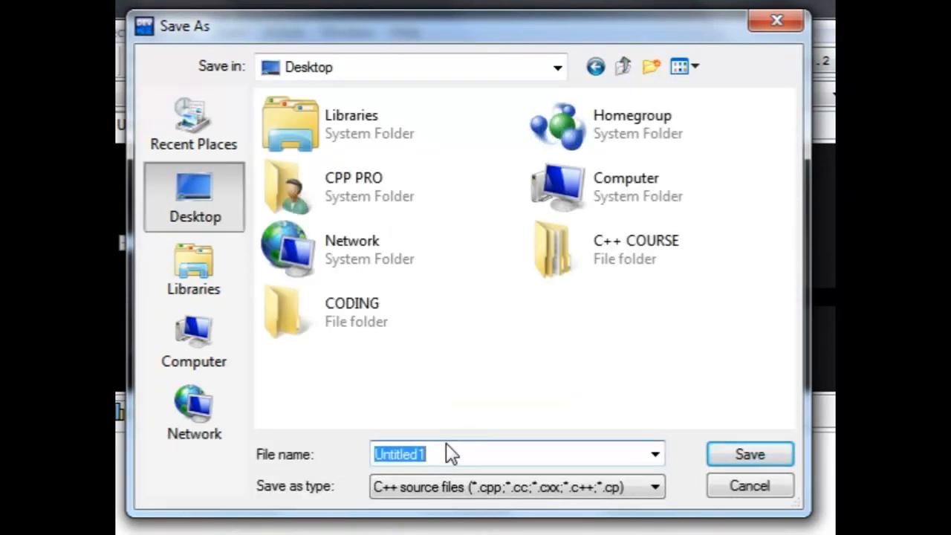
type("Hello")
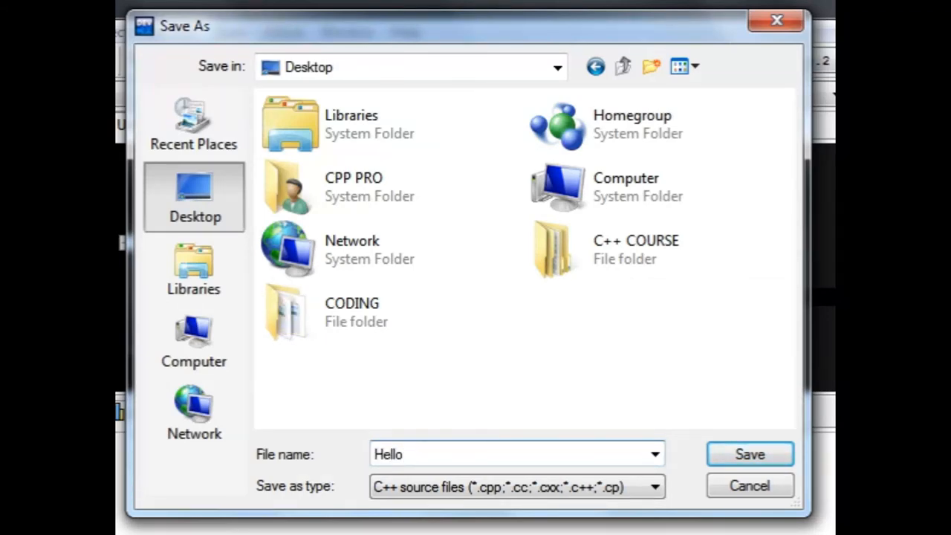
left_click(749, 453)
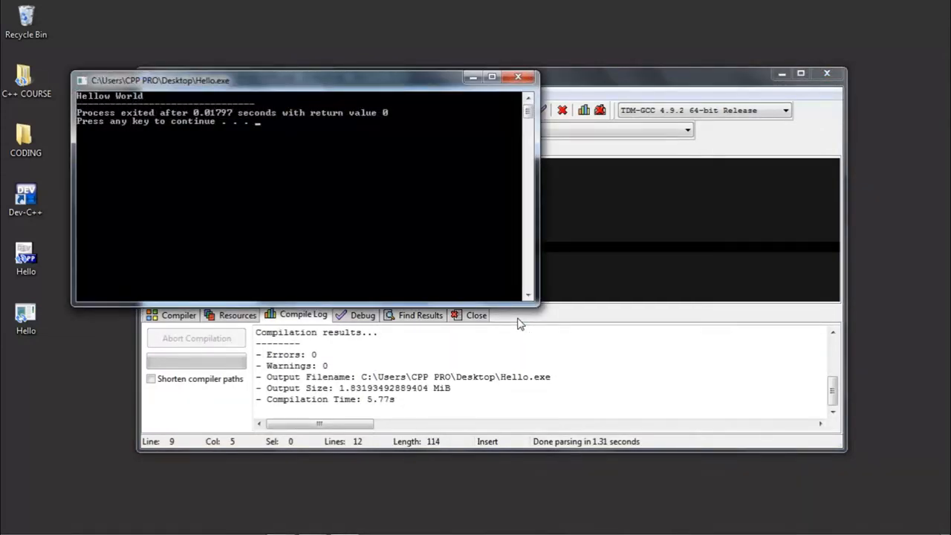
mouse_move(482, 260)
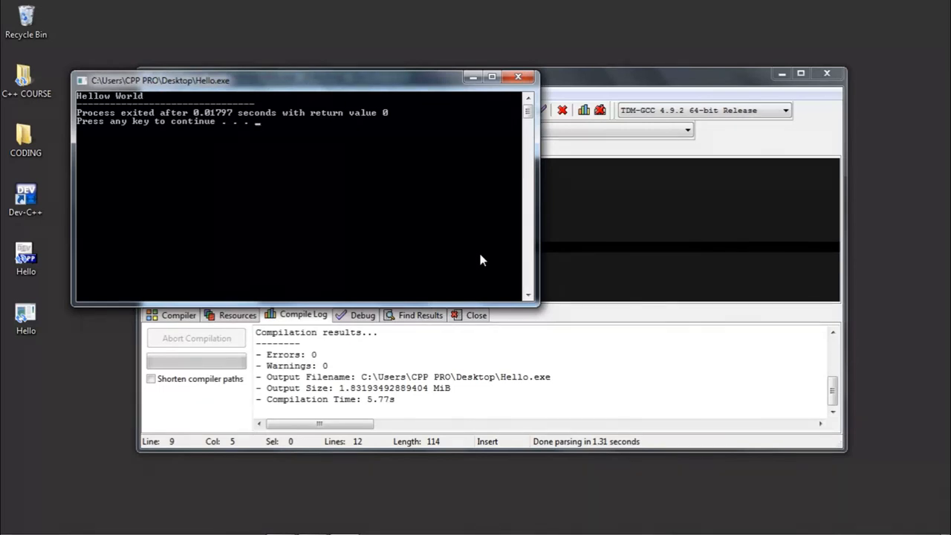
- Close the console window showing the Hellow World output
left_click(518, 76)
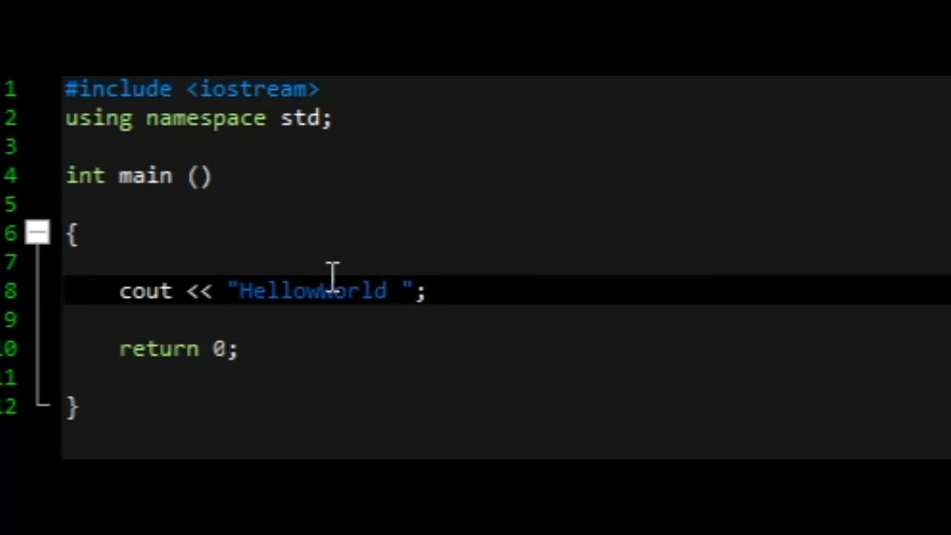
- Append \n to the first message and add cout << "Welcome to Programming IN CPP" below
type("\\")
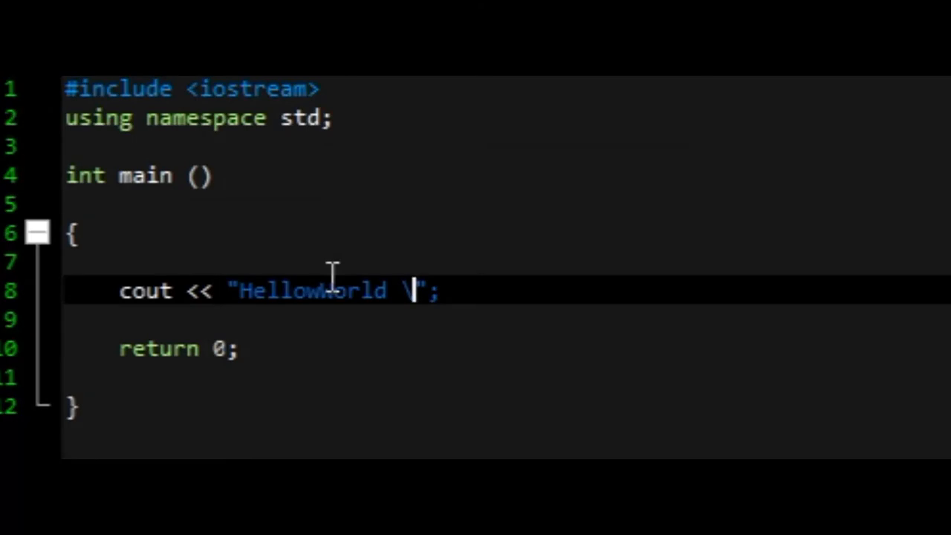
type("n")
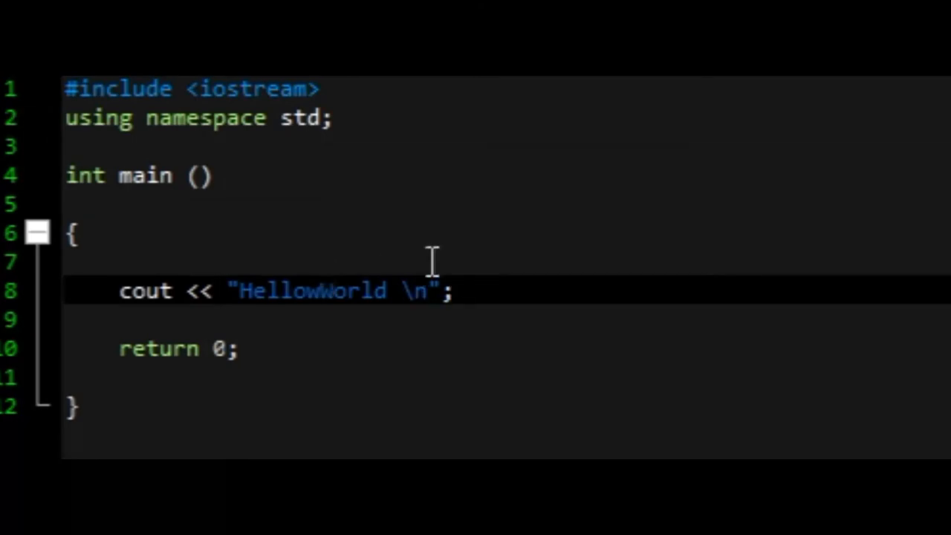
key("Enter")
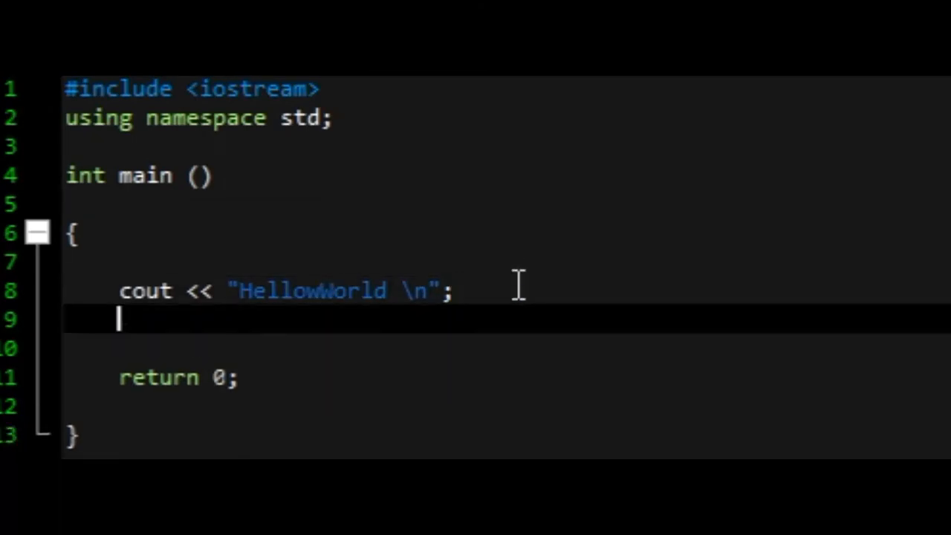
type("cout <<")
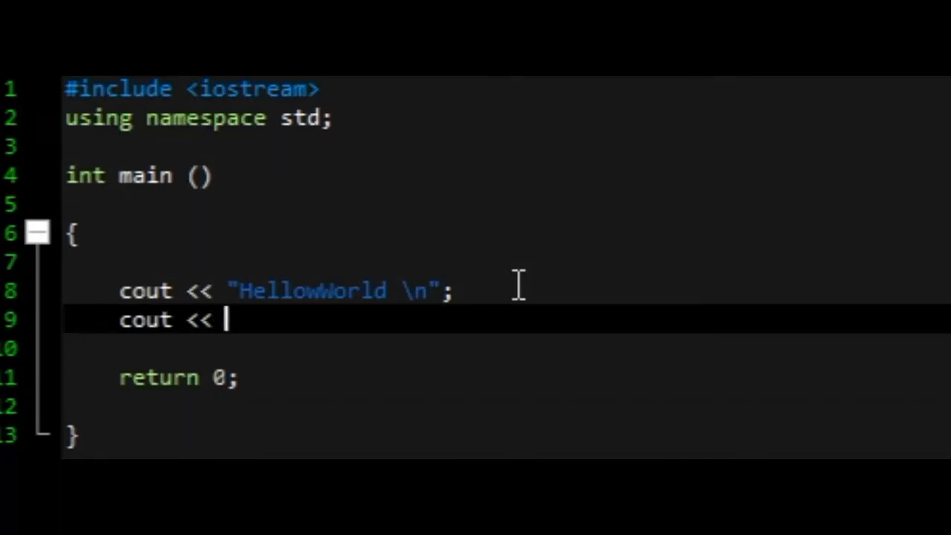
type("\"")
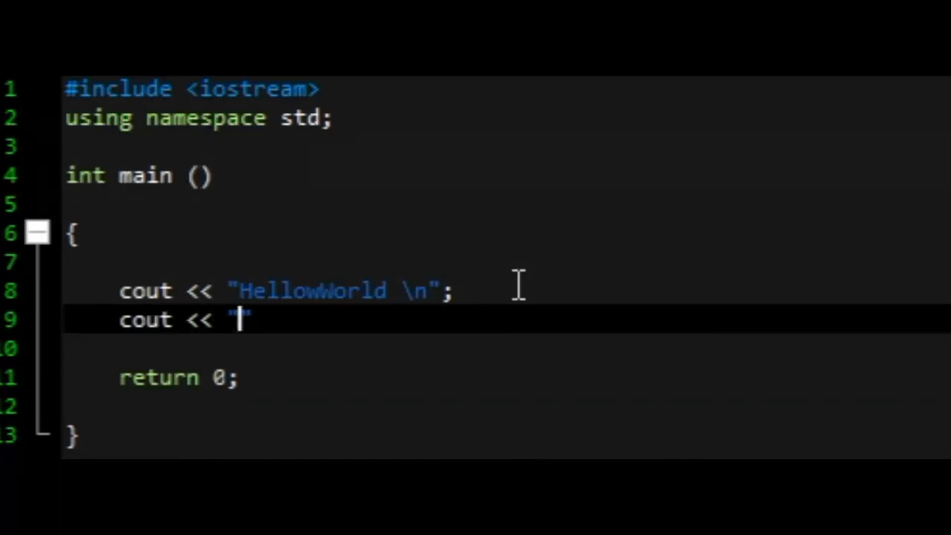
type("Welcome to Pr")
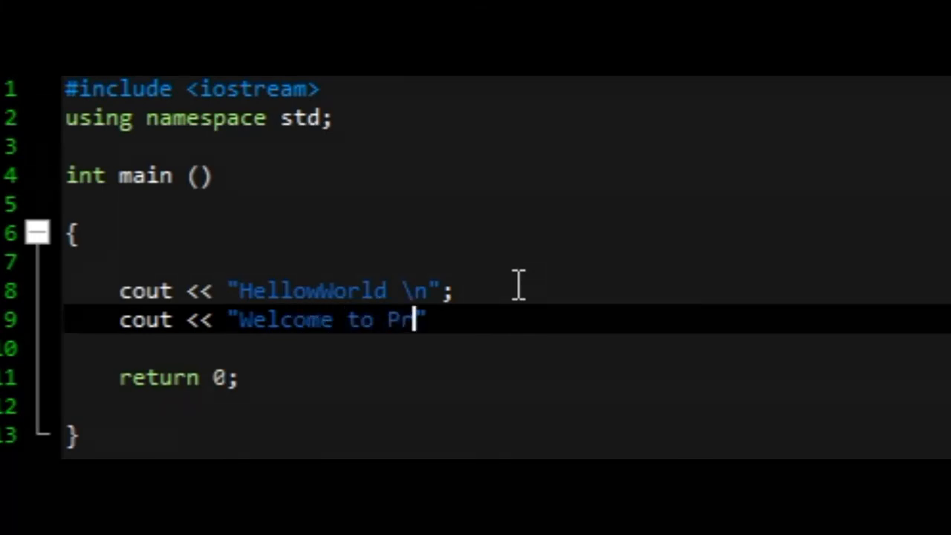
type("ogramm")
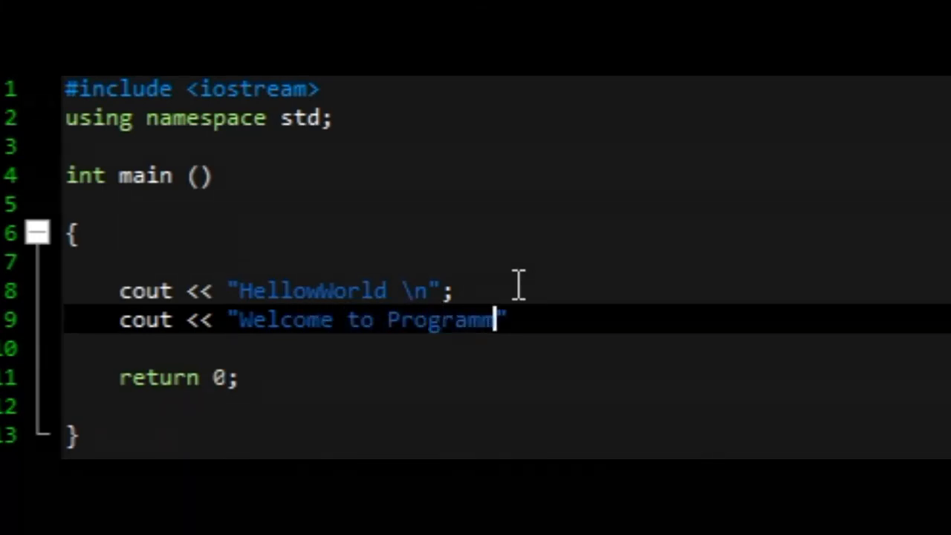
type("ing I")
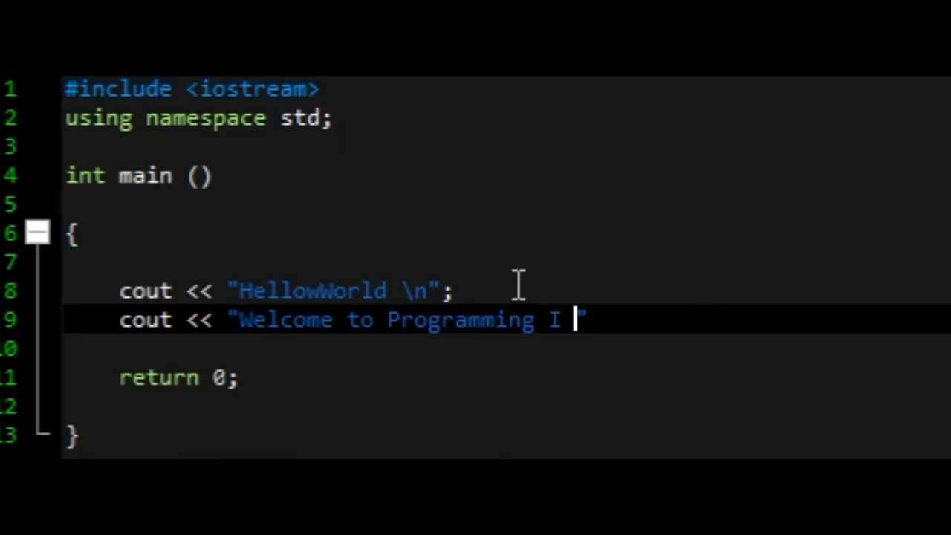
type("N")
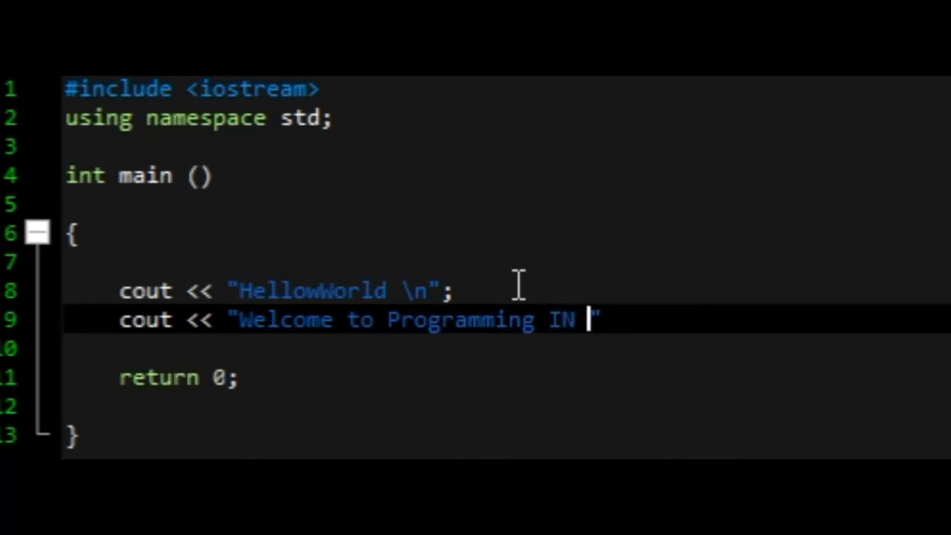
type("CPP")
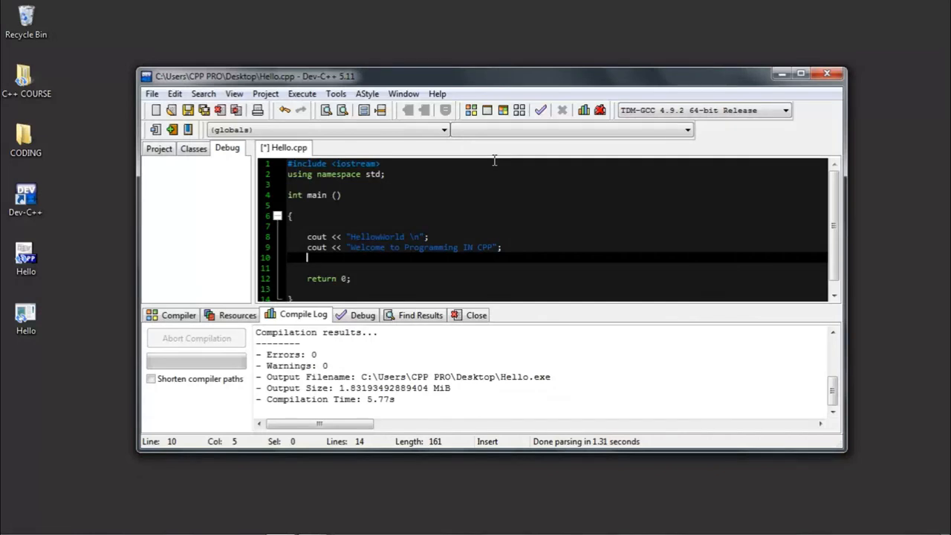
mouse_move(502, 110)
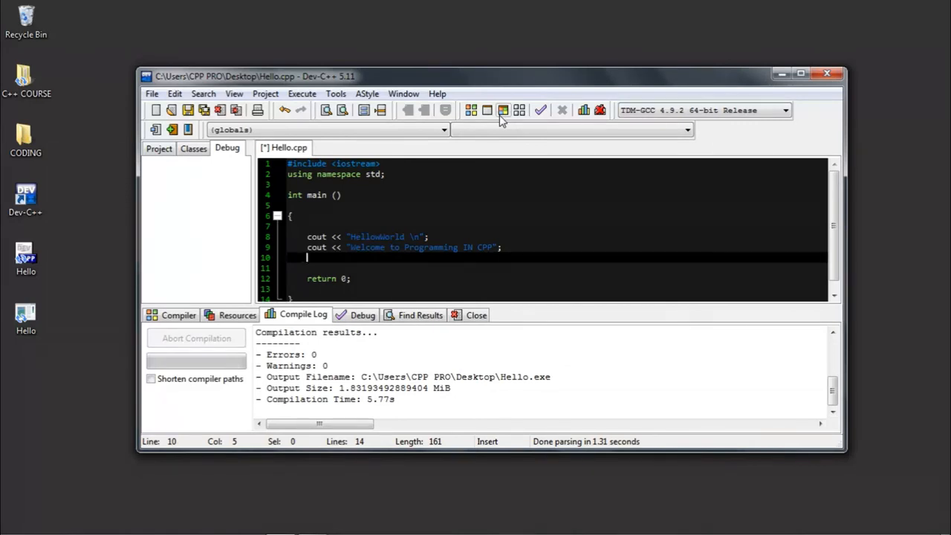
- Compile and run the updated Hello program
left_click(503, 110)
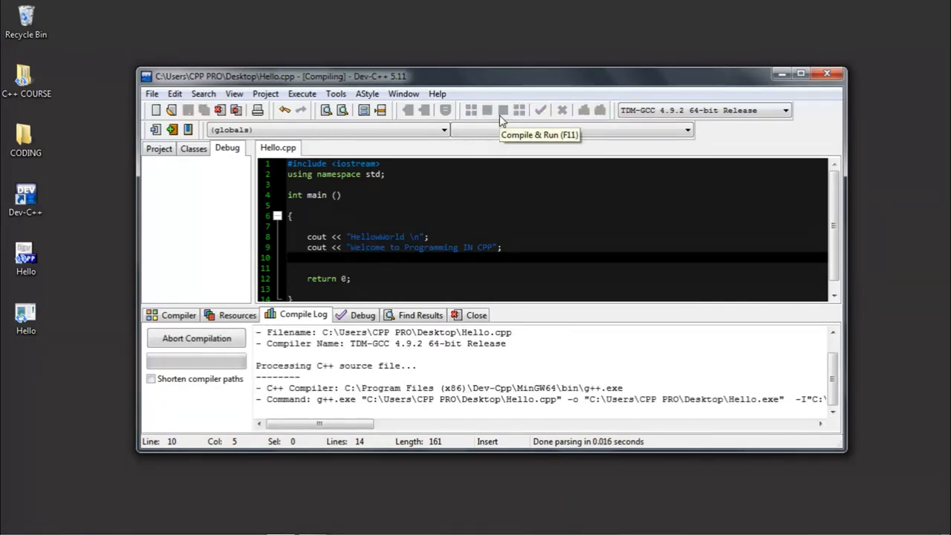
mouse_move(503, 121)
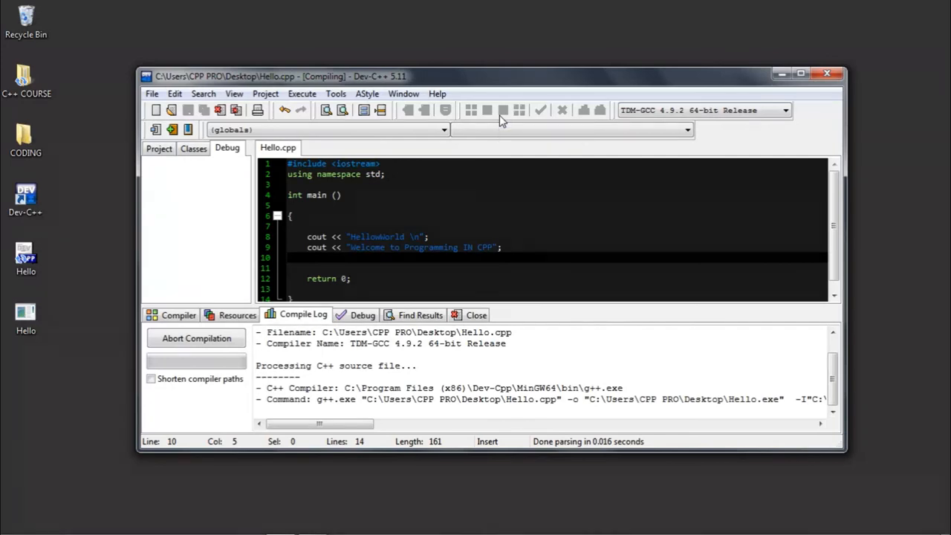